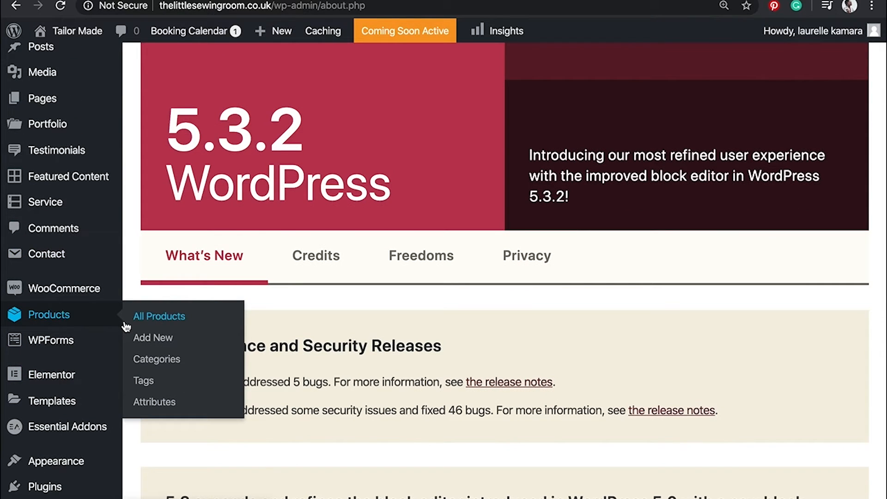
Show the All Products list with the published Straw Hat with Pink Ribbon at £50.00 in Hats.
click(152, 338)
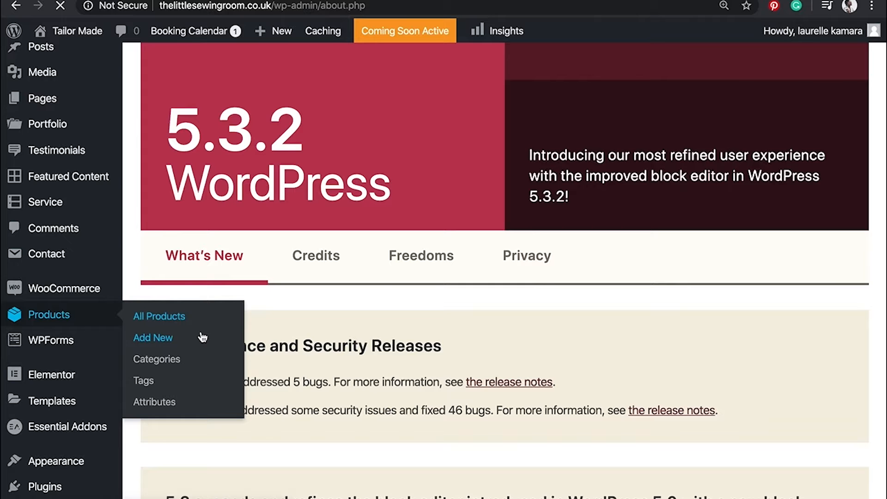
click(159, 316)
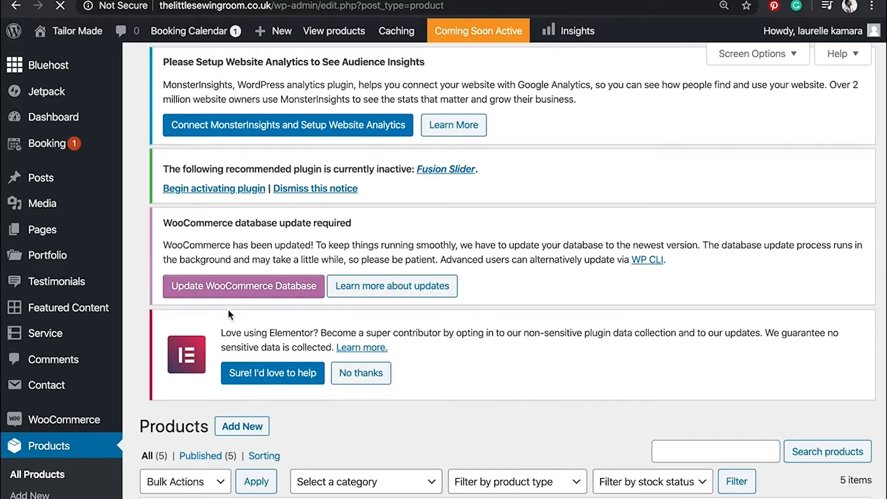
scroll(down, 3)
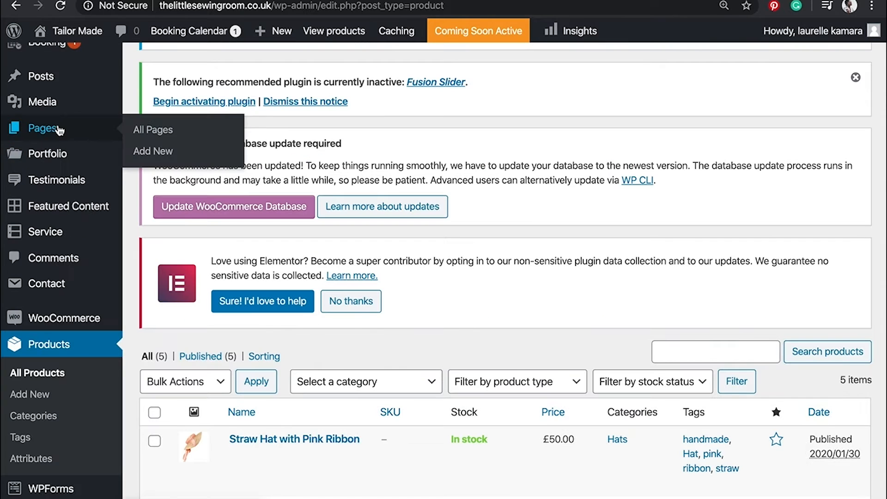
From the Pages list, start editing the Shop page with its All Products grid.
click(153, 130)
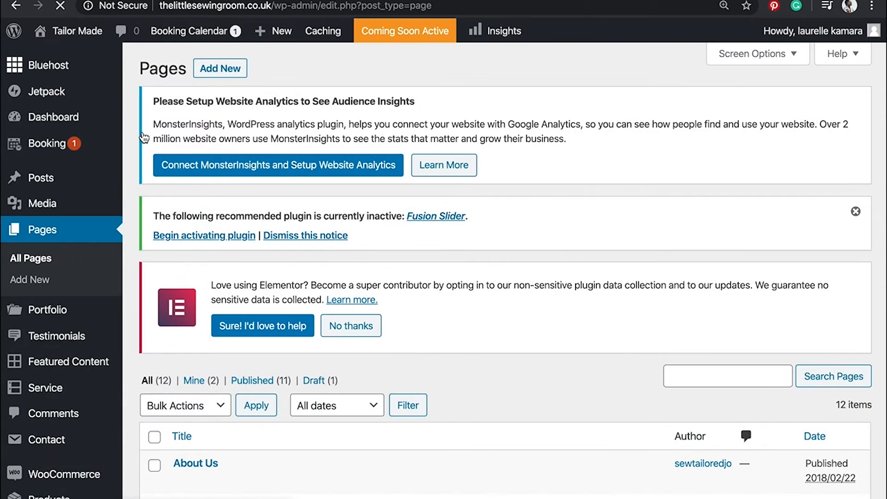
scroll(down, 3)
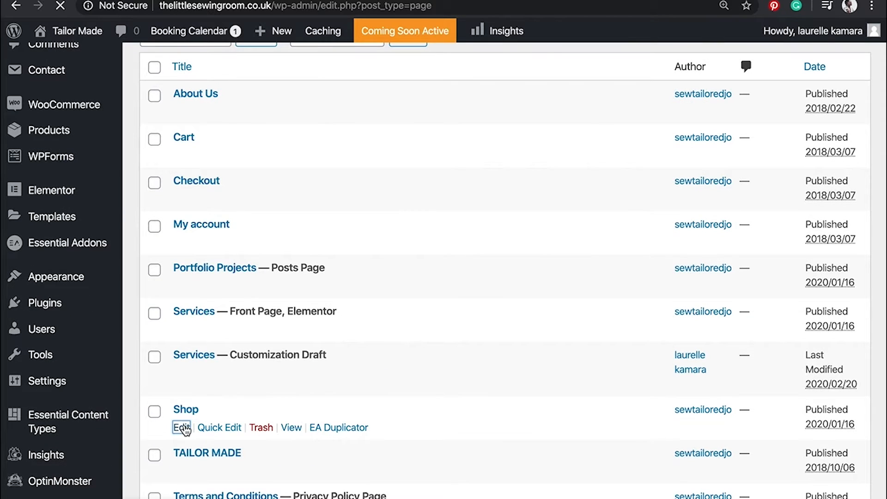
click(181, 426)
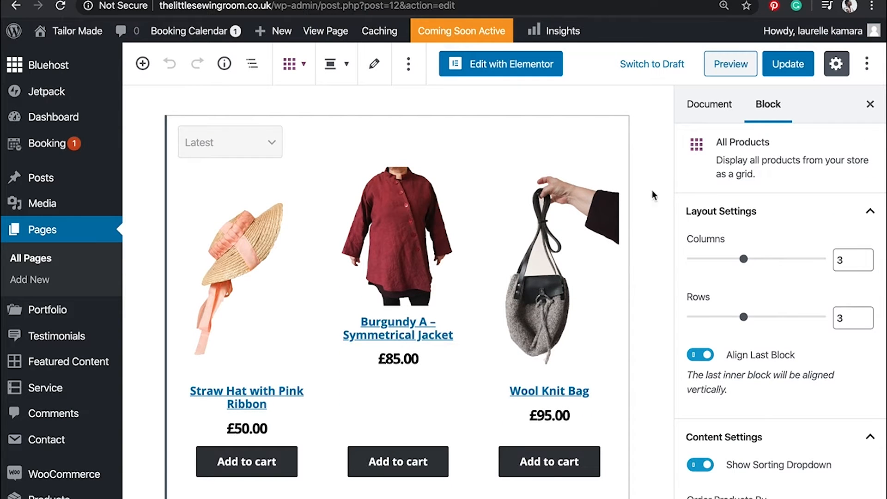
mouse_move(743, 259)
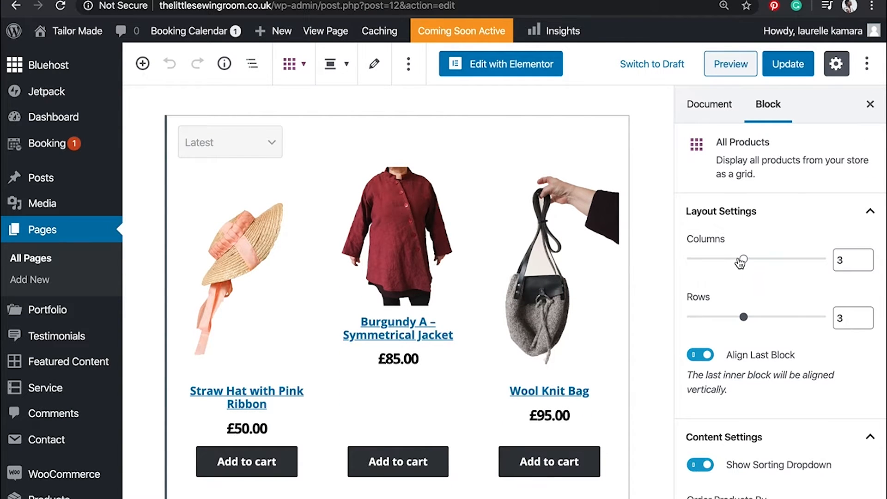
drag(744, 259, 718, 259)
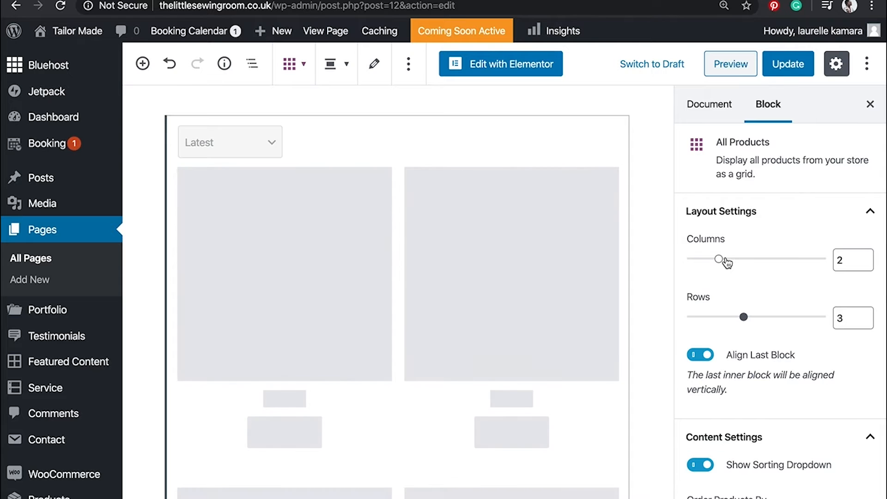
drag(718, 259, 767, 258)
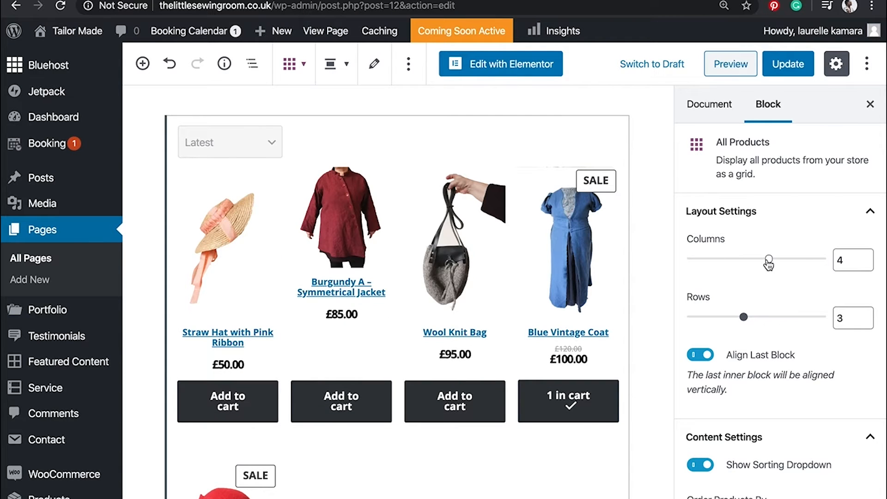
mouse_move(768, 262)
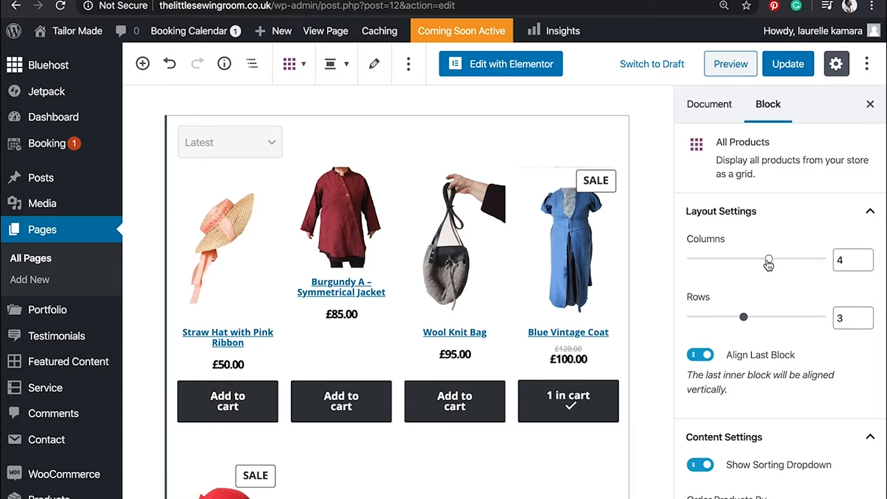
drag(769, 258, 743, 258)
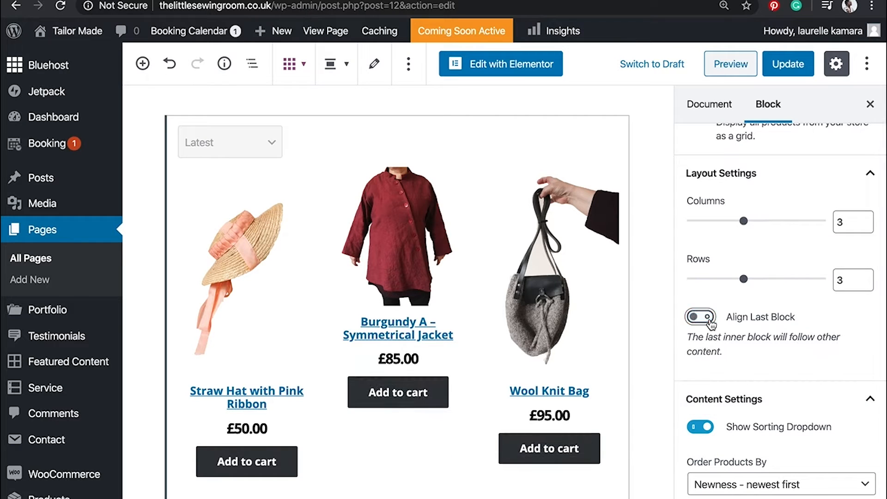
click(700, 316)
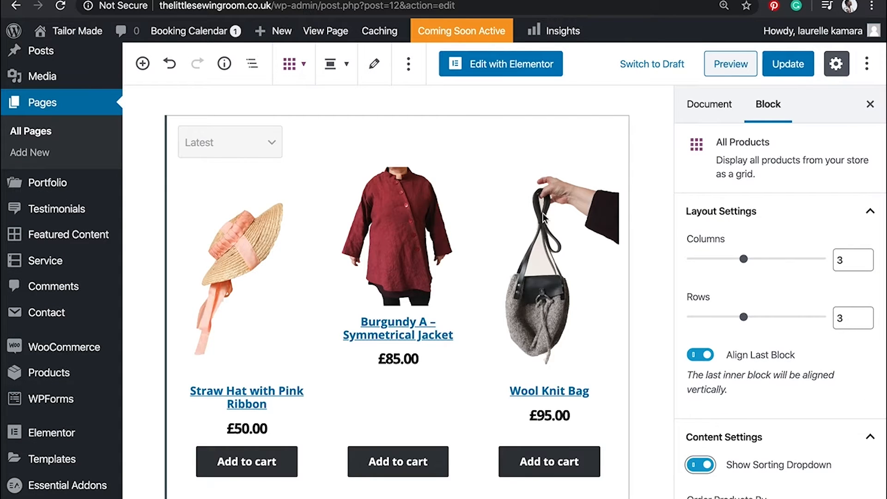
click(399, 217)
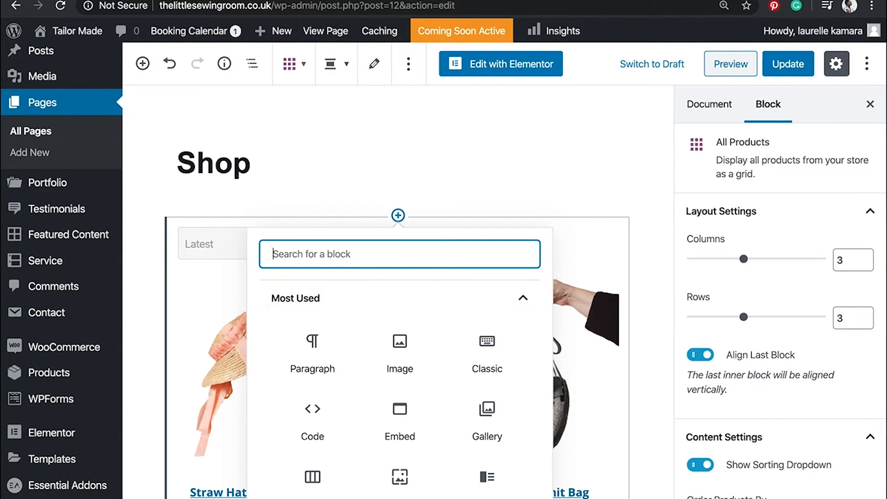
text(woo)
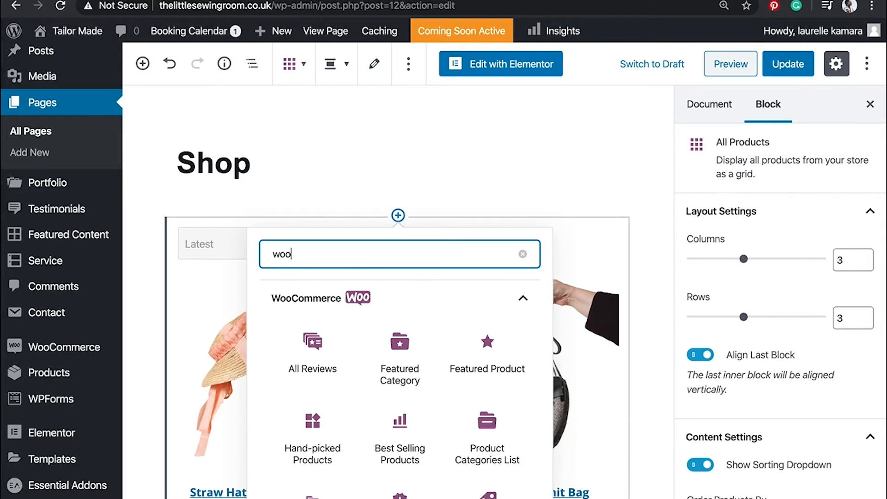
mouse_move(399, 358)
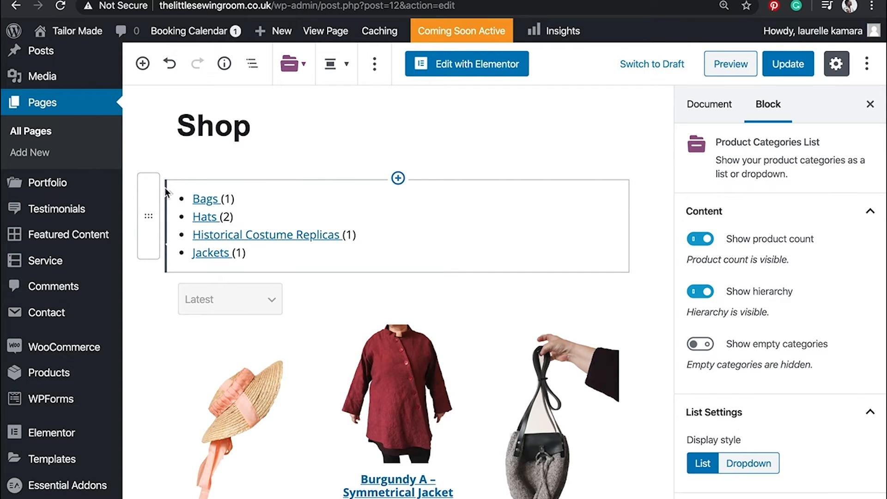
mouse_move(202, 186)
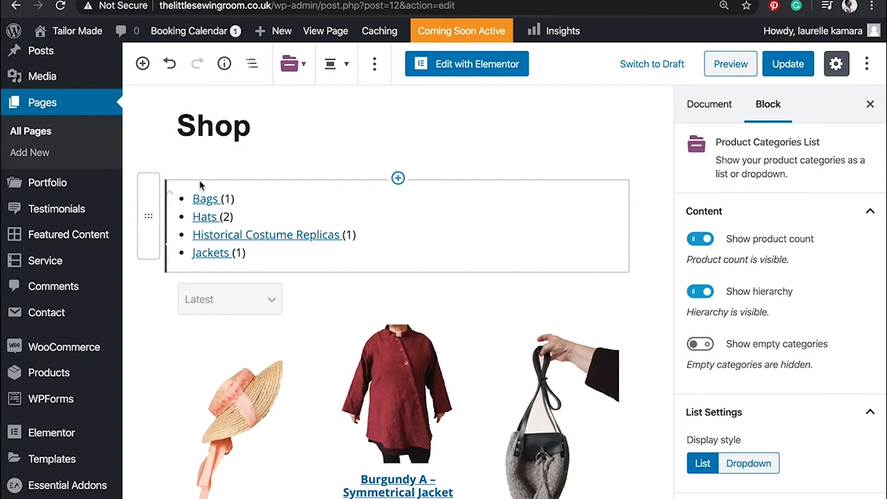
mouse_move(374, 63)
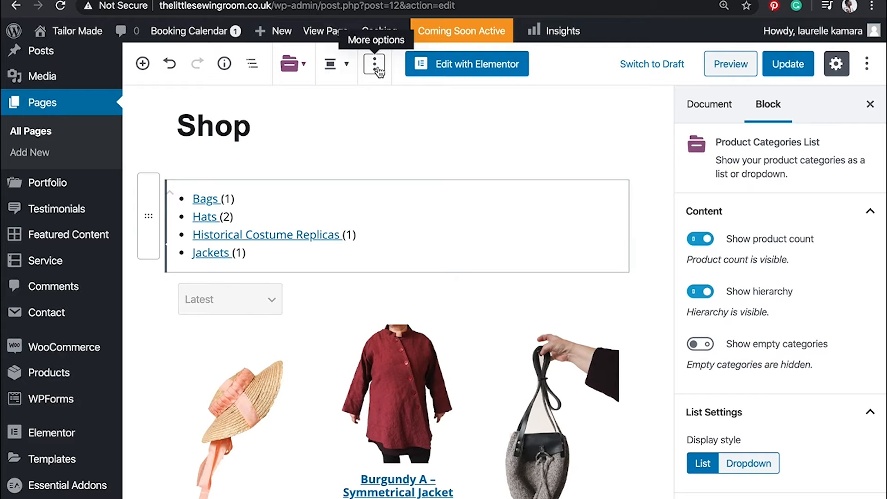
click(374, 64)
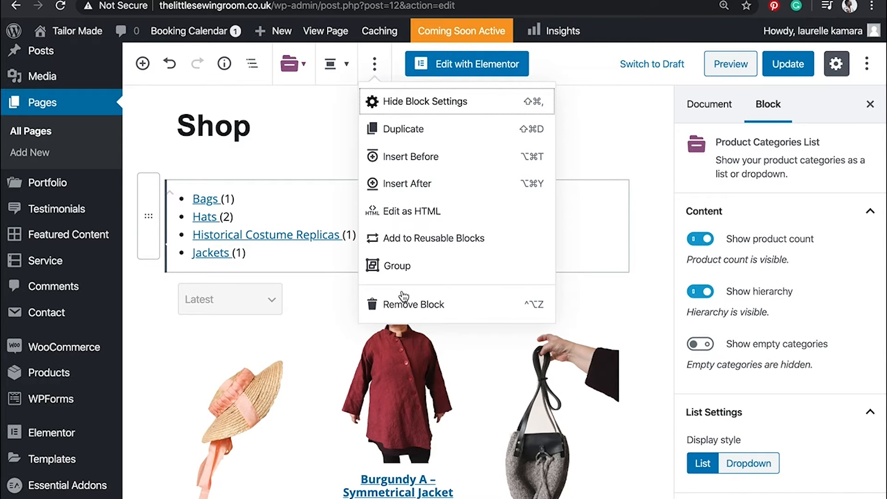
click(787, 64)
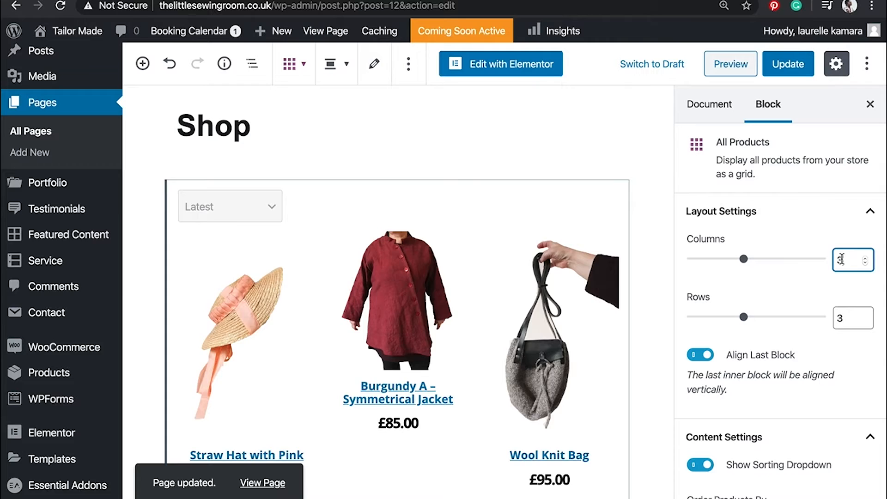
Update the Shop page and preview its sorting dropdown and product grid on the live site.
click(709, 104)
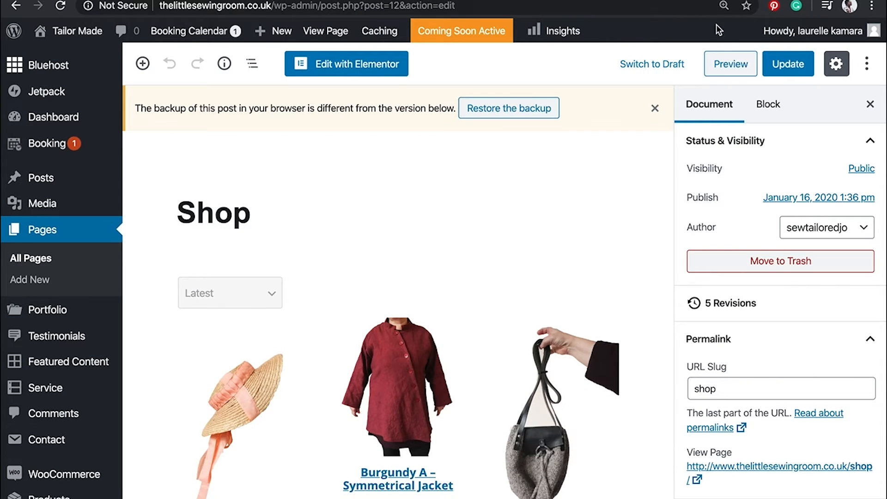
click(730, 64)
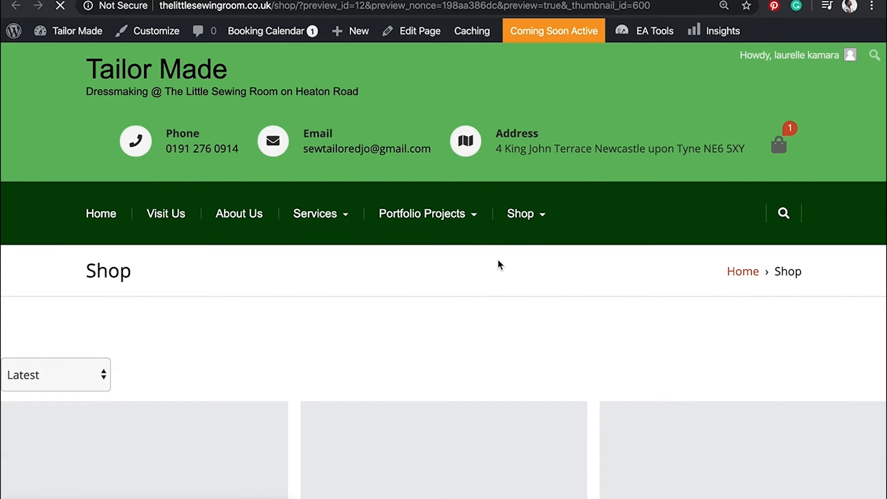
scroll(down, 3)
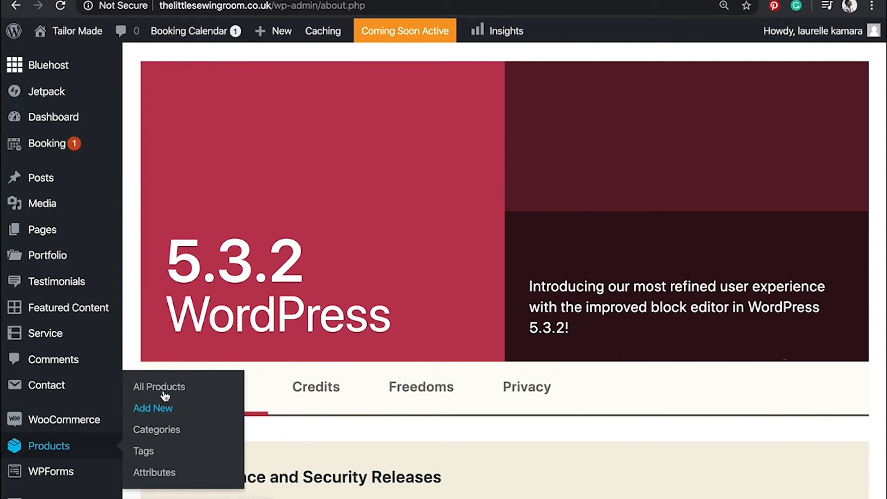
Create a new product and set the black-ribbon straw hat photo as its product image.
click(152, 408)
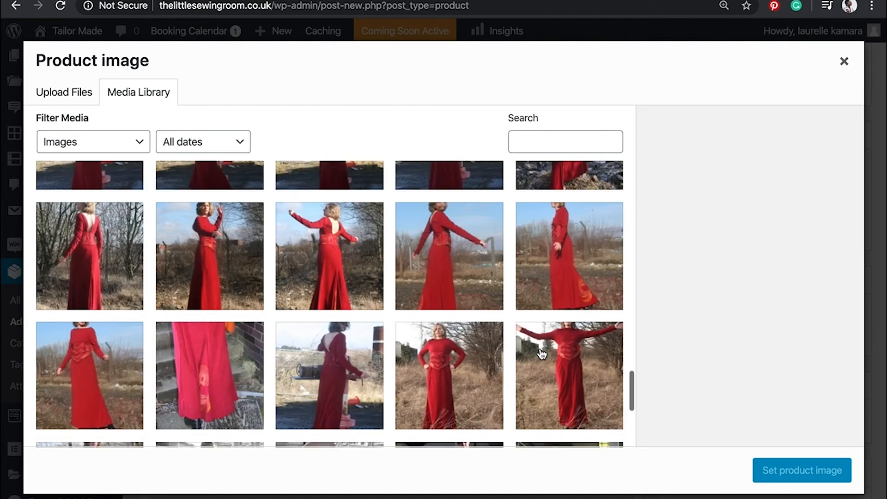
scroll(down, 3)
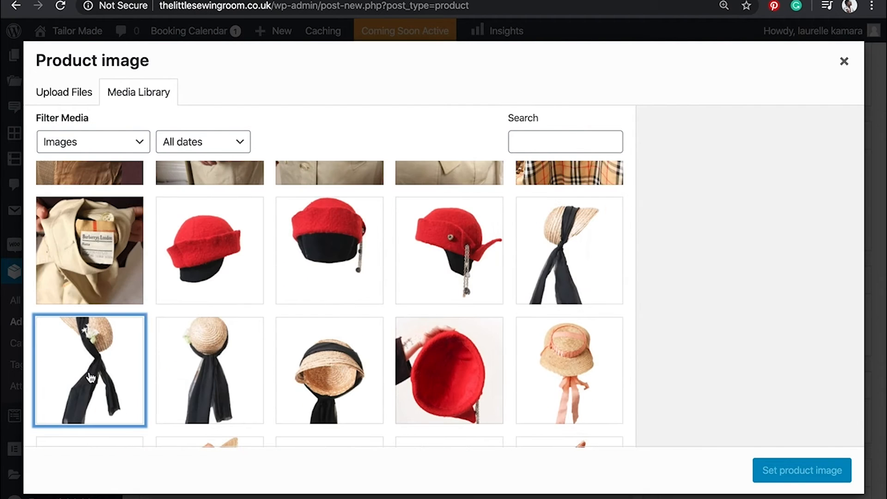
click(801, 470)
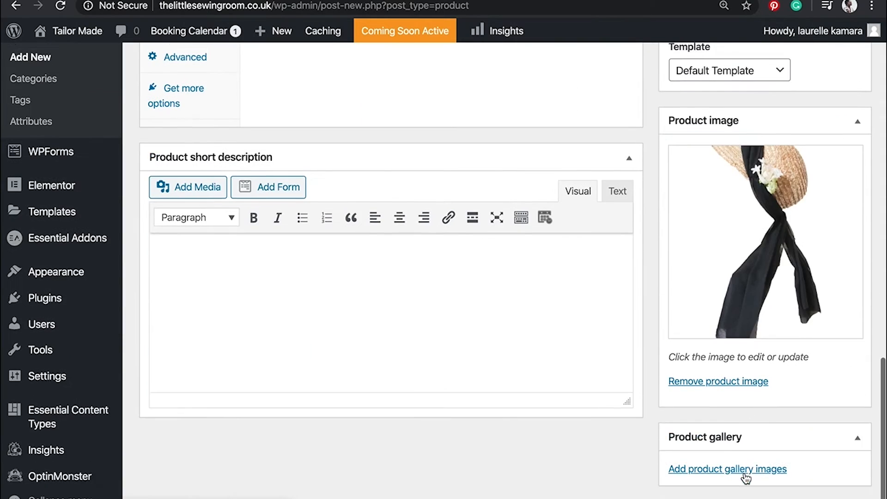
click(727, 468)
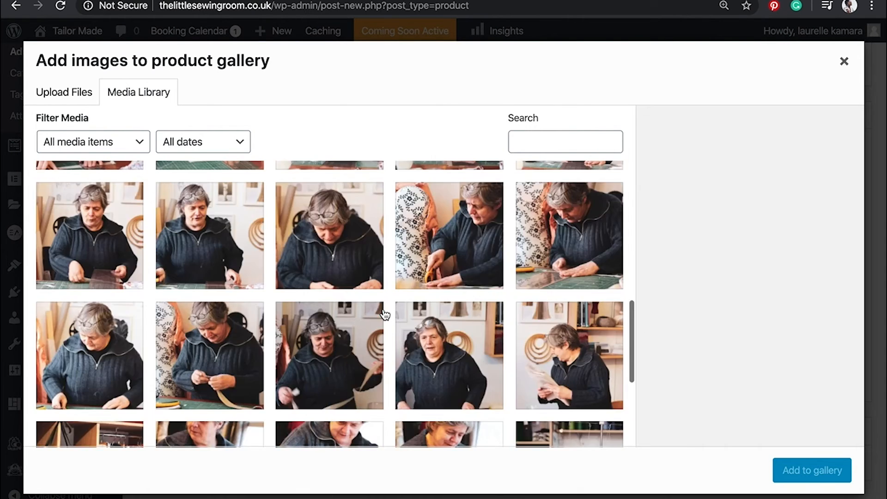
Add the chosen straw hat with black ribbon photos to the product gallery.
scroll(down, 3)
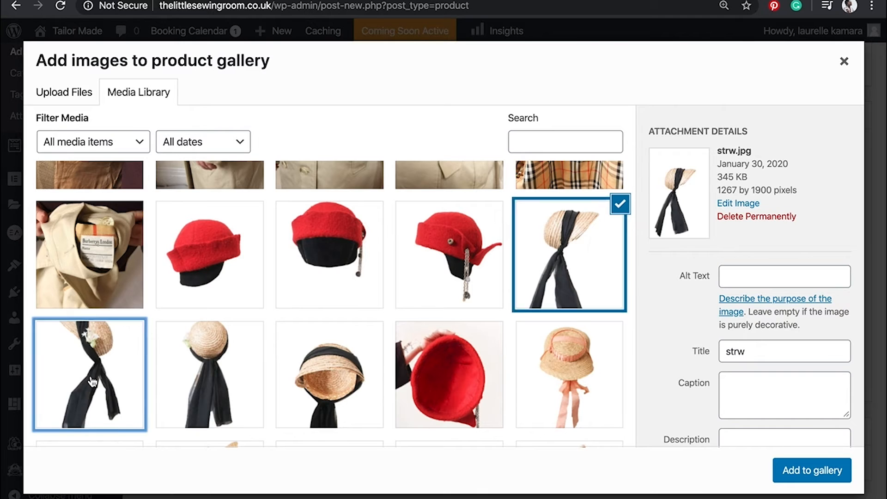
click(811, 470)
text(S)
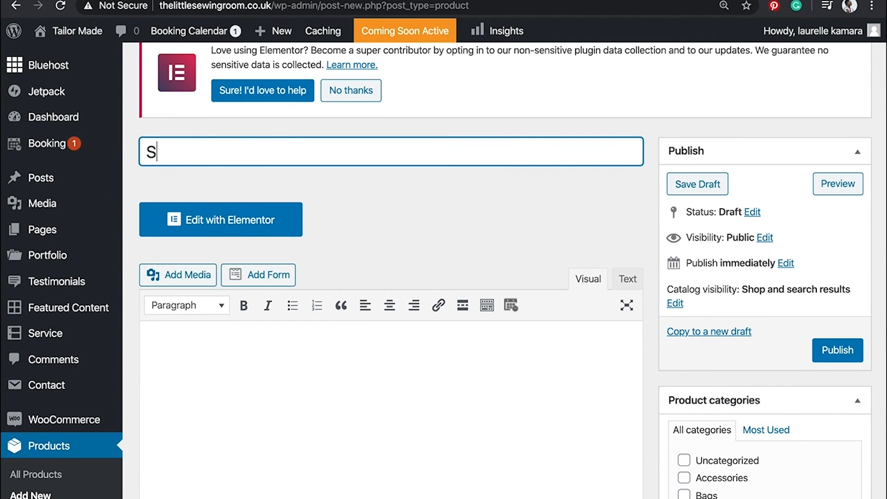
Title the product 'Straw Hat with Black Ribbon'.
text(traw Ha)
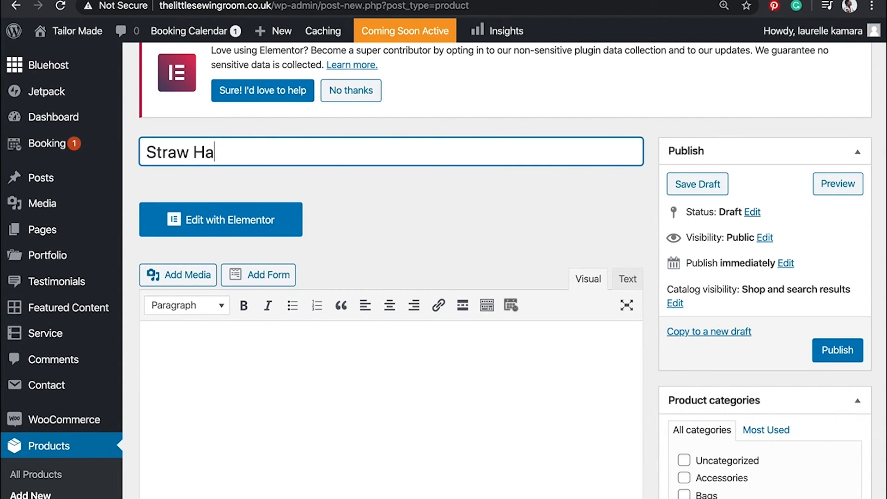
text(t with Black)
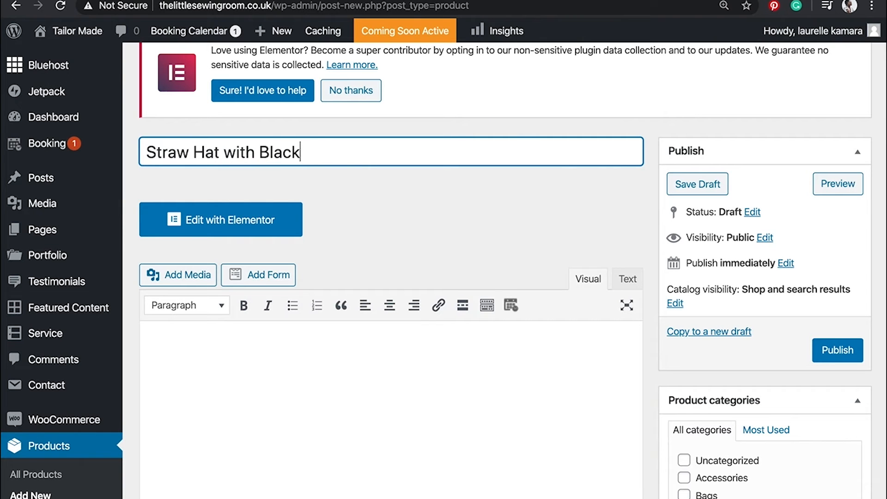
text(Ribbon)
click(392, 409)
text(m)
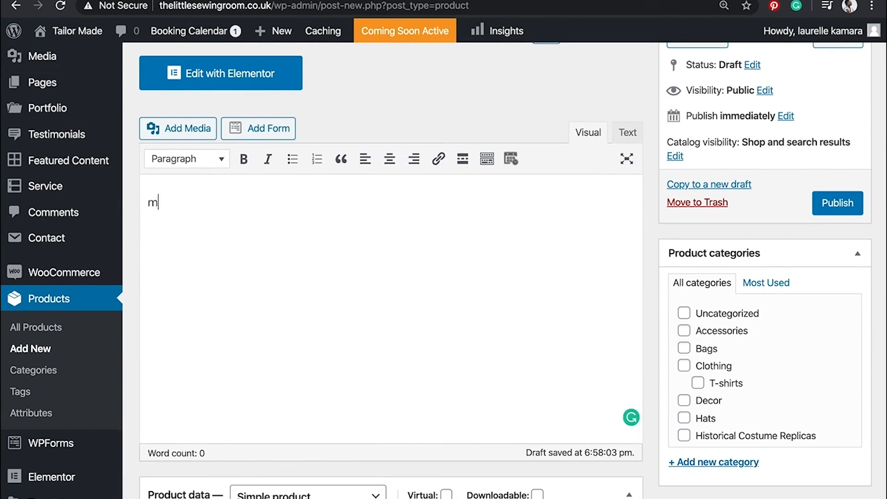
Write the description lines More Detail, Material, Shipping Info and Date of Garment.
text(ore Deta)
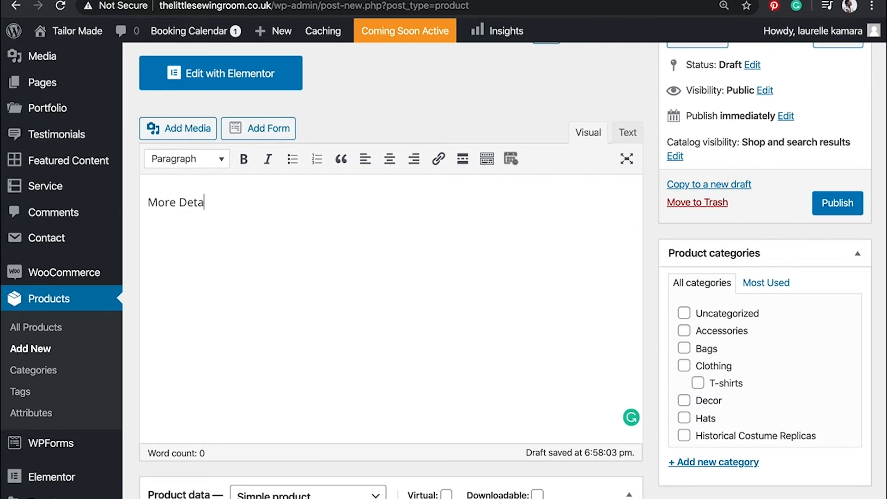
text(il)
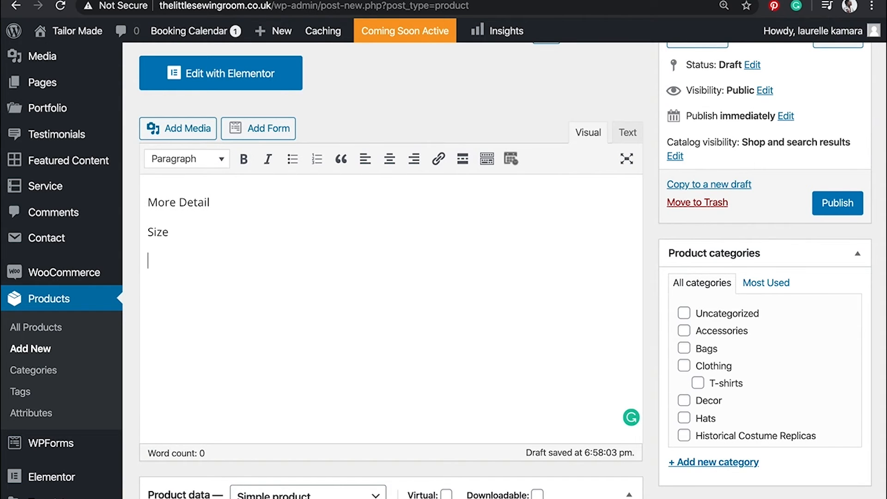
text(Material)
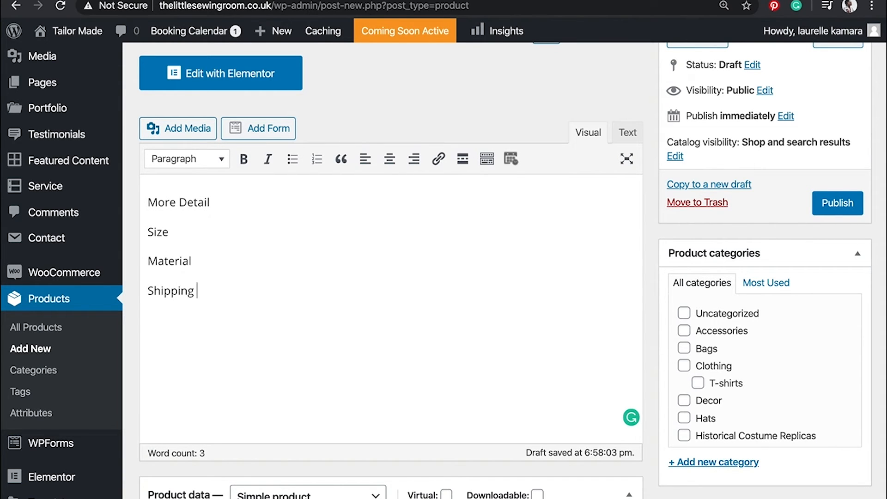
text(Info)
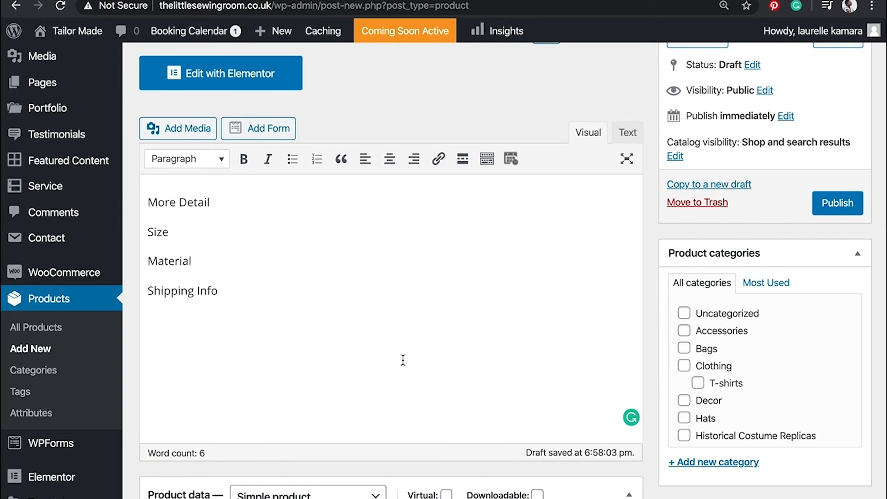
text(Date of Garment)
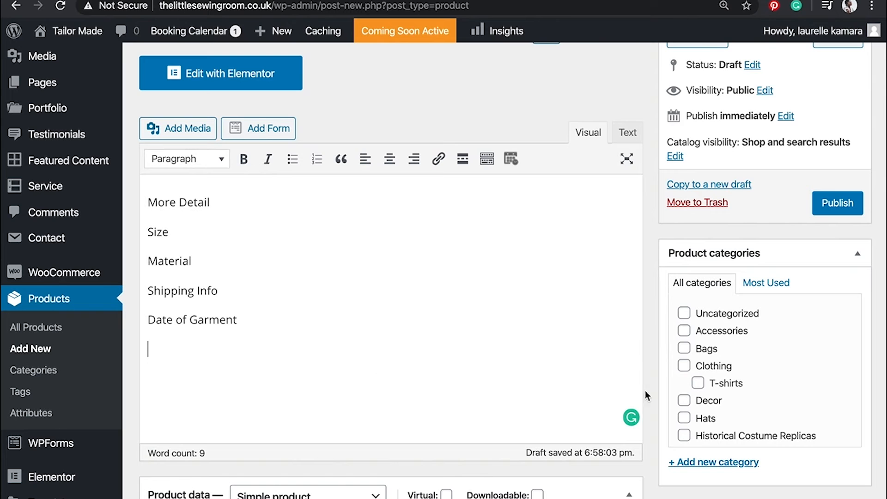
Put the product in the Hats category with a regular price of 50.
click(684, 336)
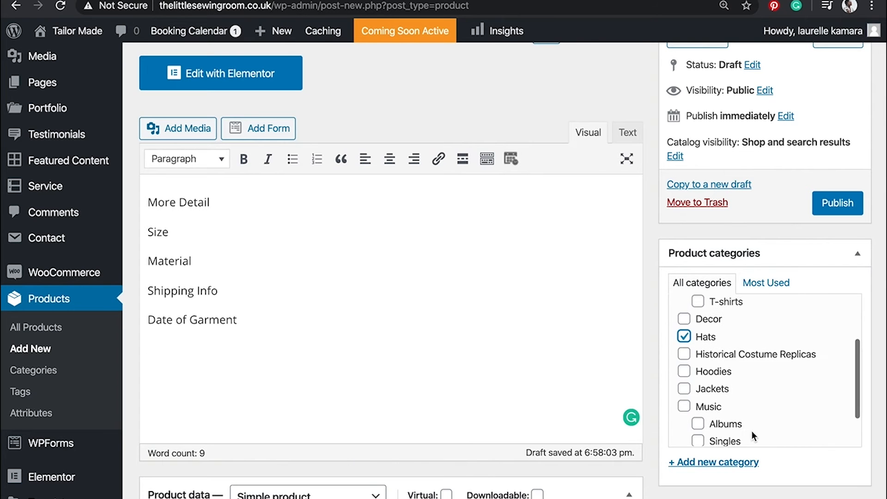
scroll(down, 3)
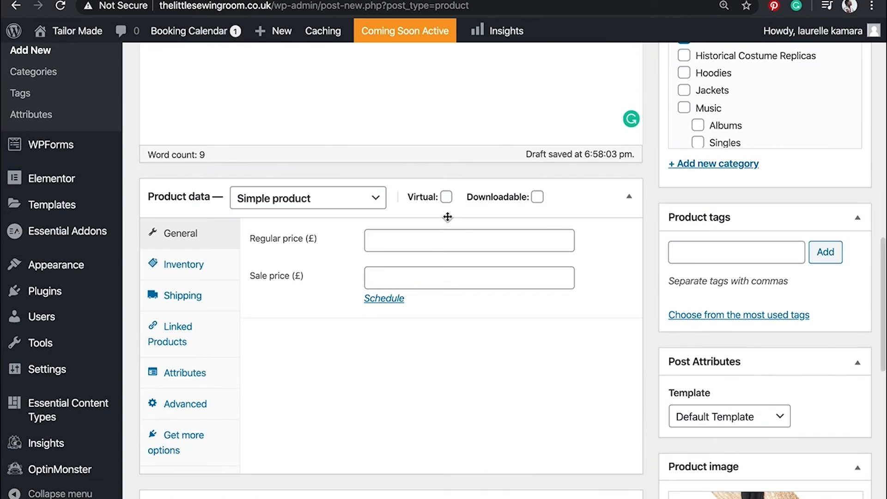
text(50)
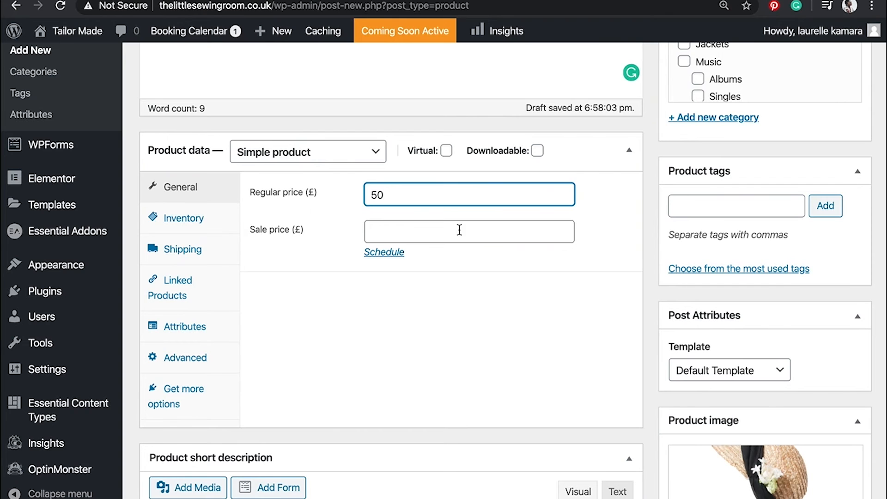
Review the Inventory, Shipping, Attributes and Advanced product settings without changes.
click(183, 218)
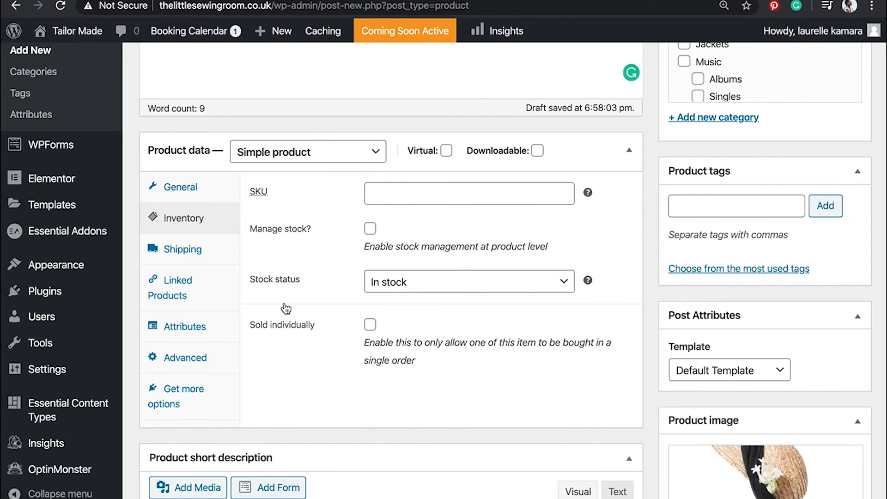
click(182, 248)
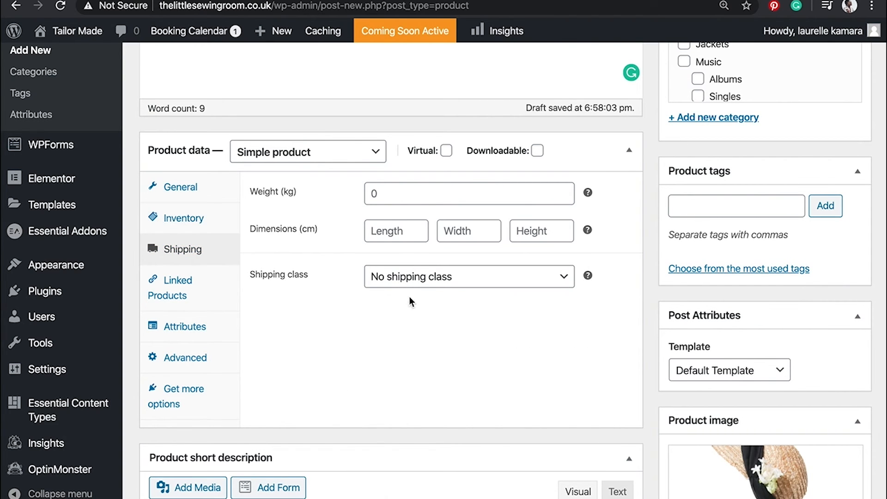
click(183, 326)
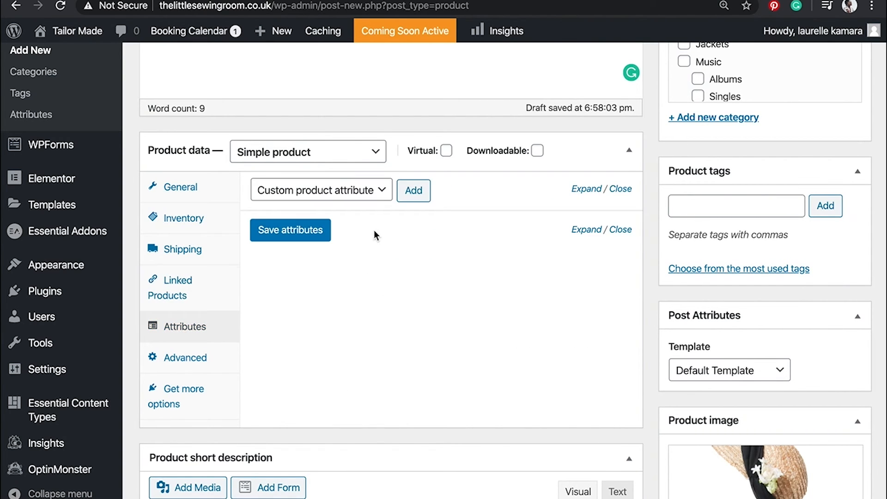
click(183, 356)
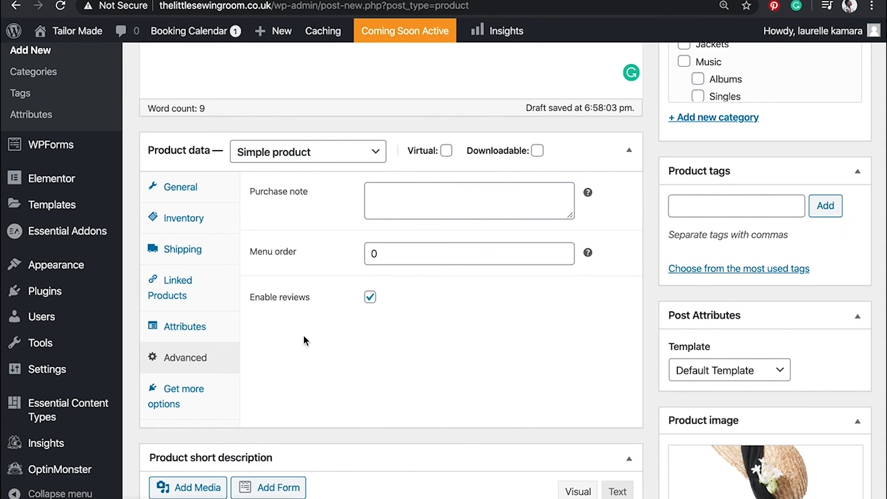
scroll(down, 3)
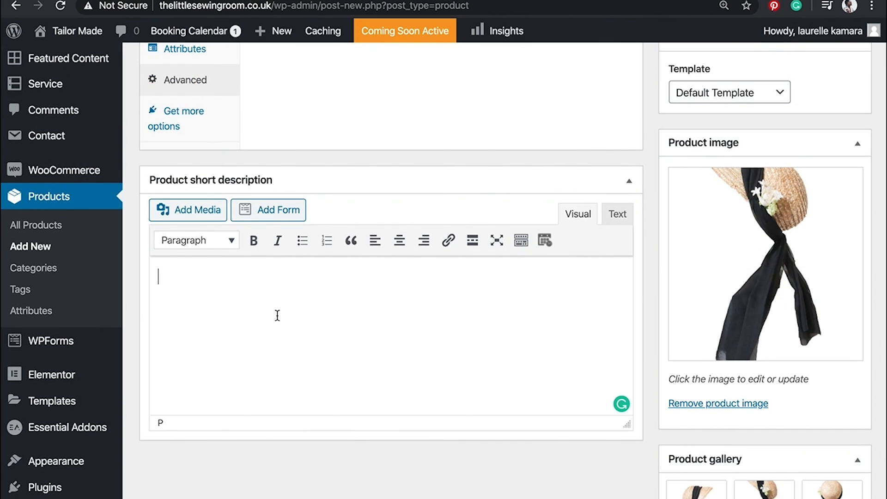
Add a short description, publish the product and go to the live site's home page.
text(Short Descri)
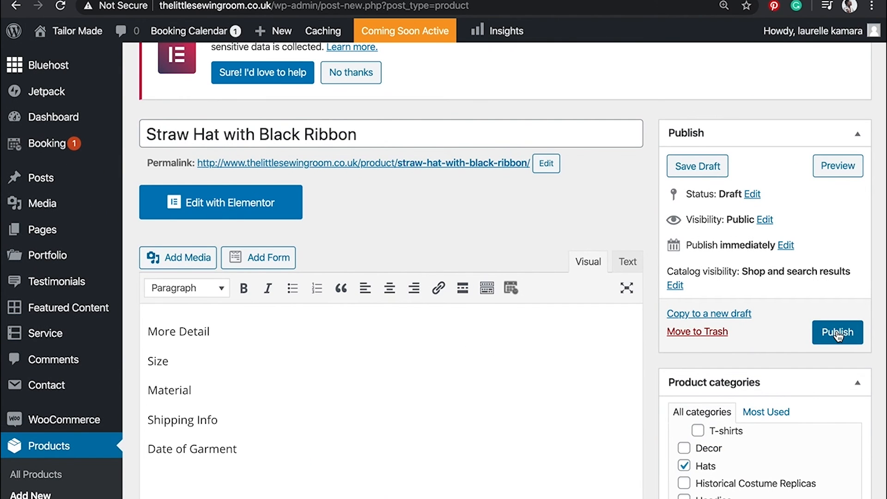
click(838, 332)
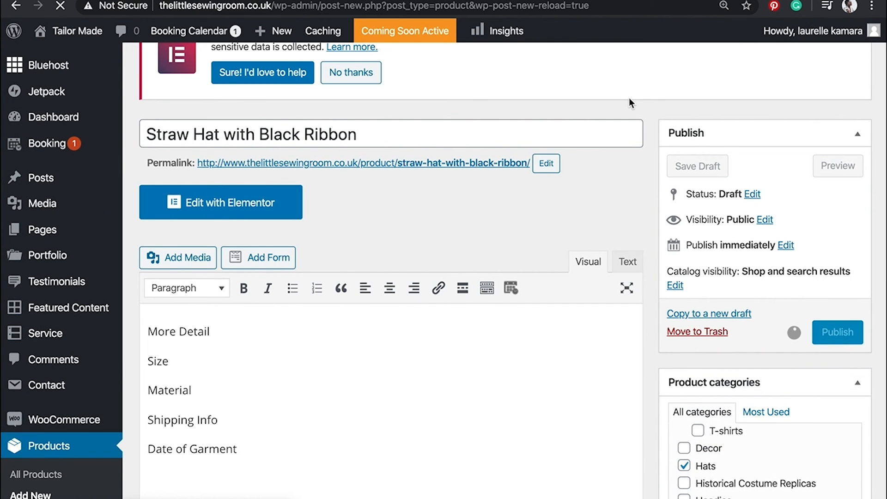
click(837, 332)
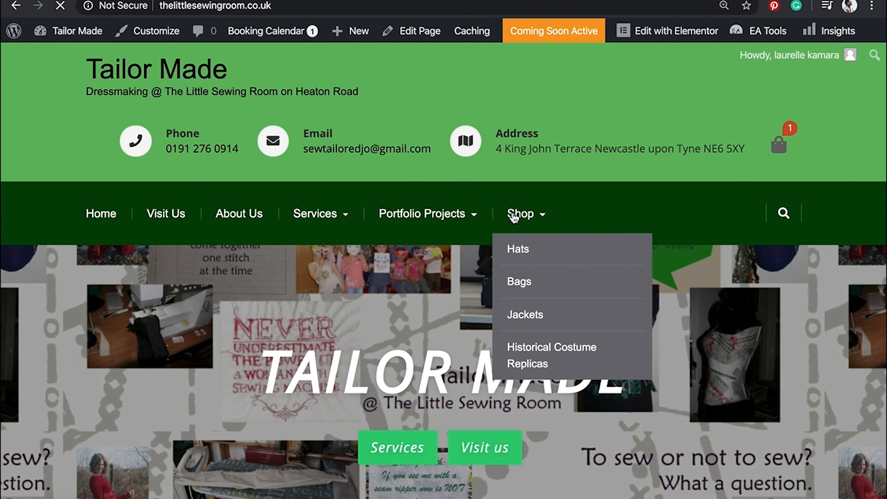
View the live Straw Hat with Black Ribbon page showing £50.00, Hats and its photo gallery.
click(520, 214)
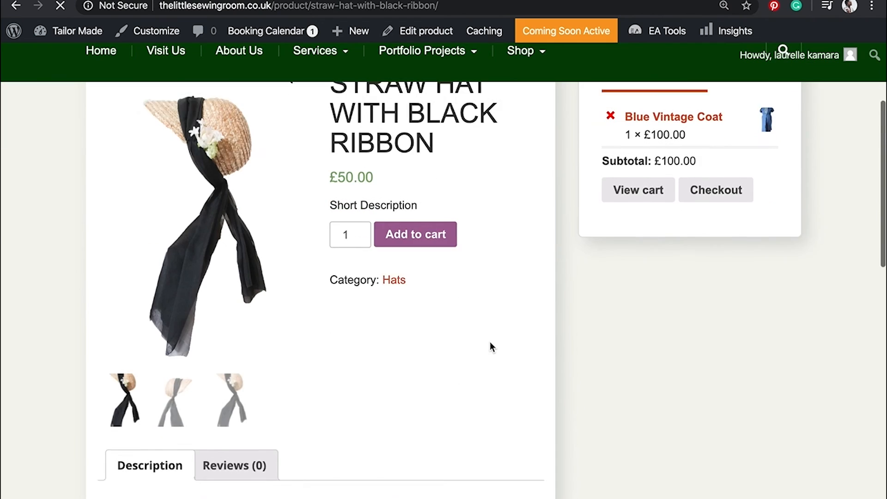
scroll(down, 3)
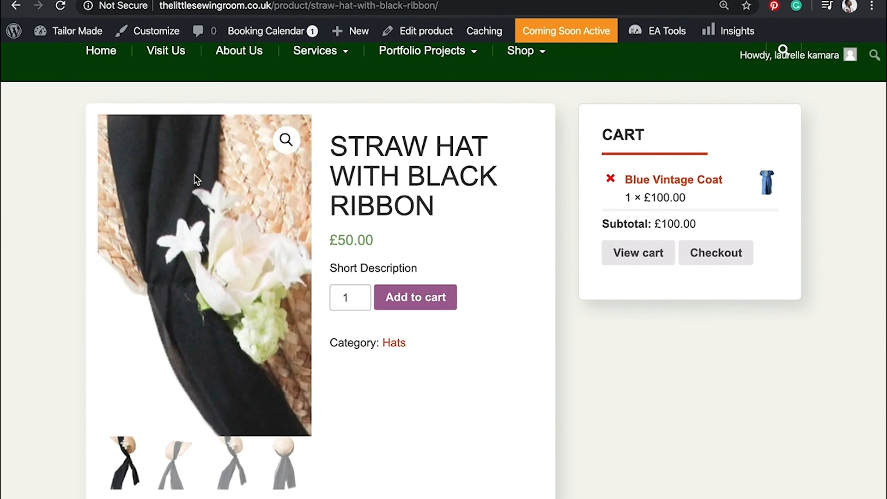
scroll(down, 3)
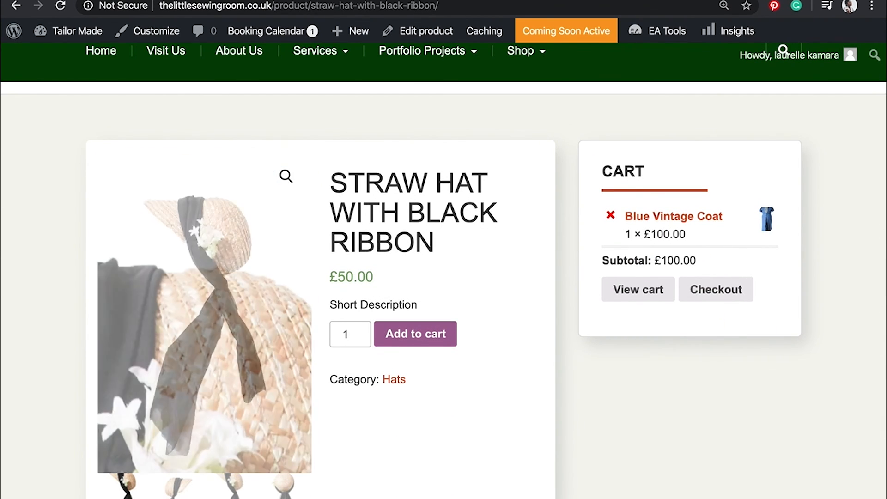